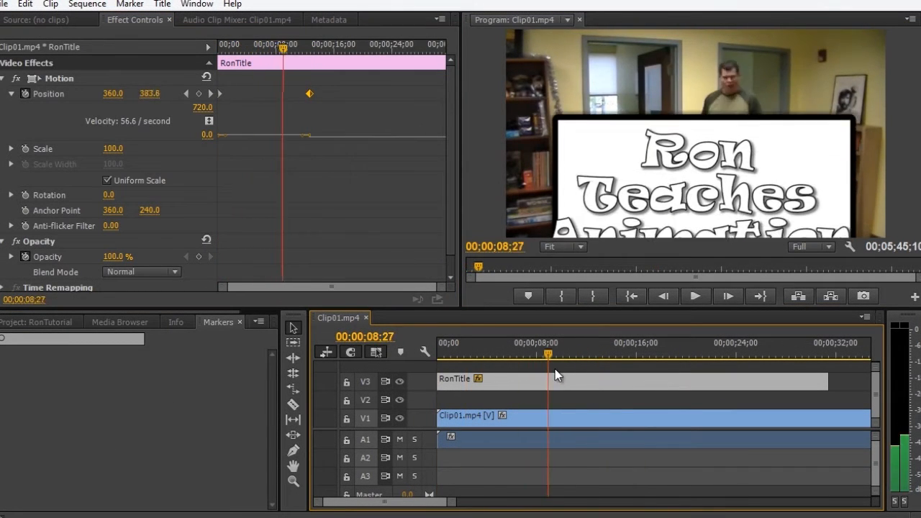
Expand the Audio 1 track in Sequence 02
click(601, 353)
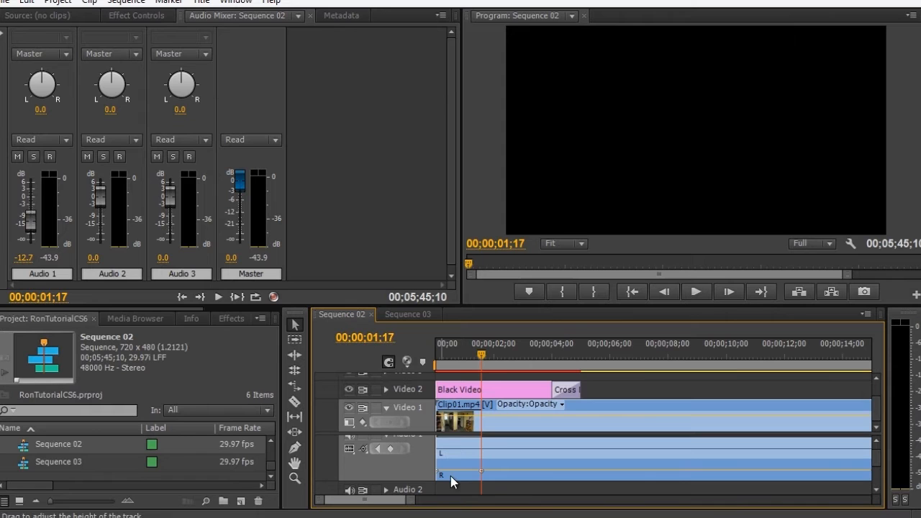
Add a volume keyframe at 00;00;01;17 and drag it to -12.74 dB
click(481, 475)
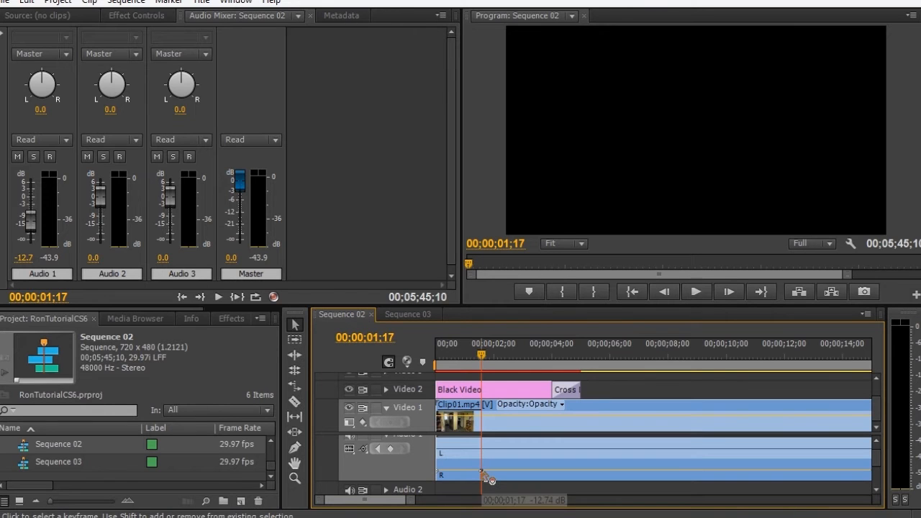
drag(480, 474, 481, 483)
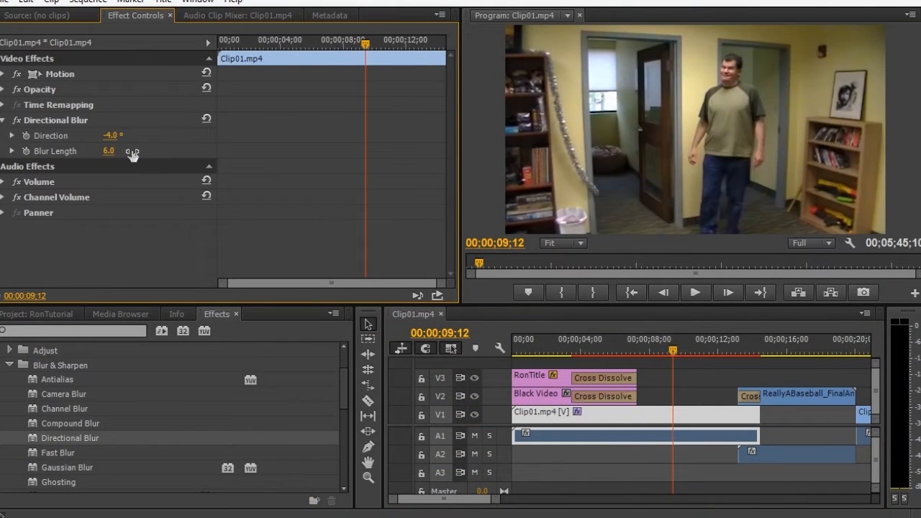
Scrub the Directional Blur length on Clip01.mp4
drag(109, 151, 144, 151)
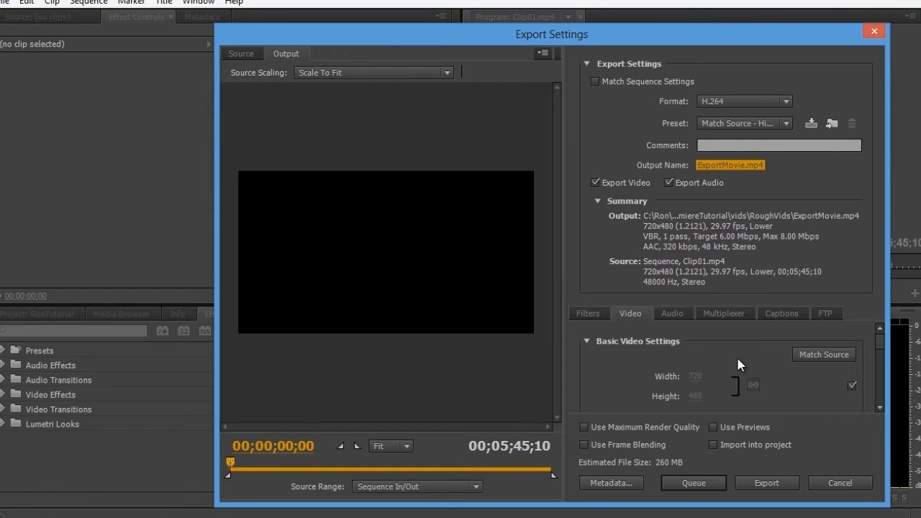
Show the AAC audio settings for the H.264 ExportMovie.mp4 export
click(672, 313)
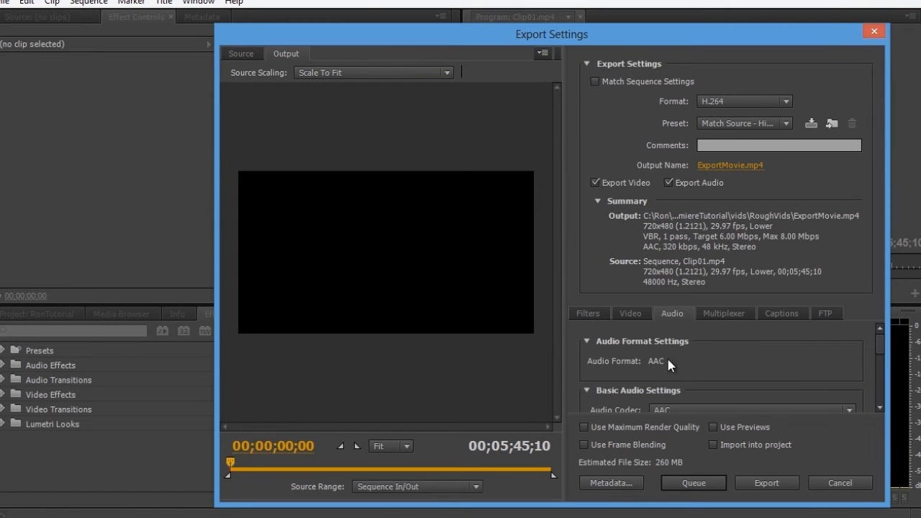